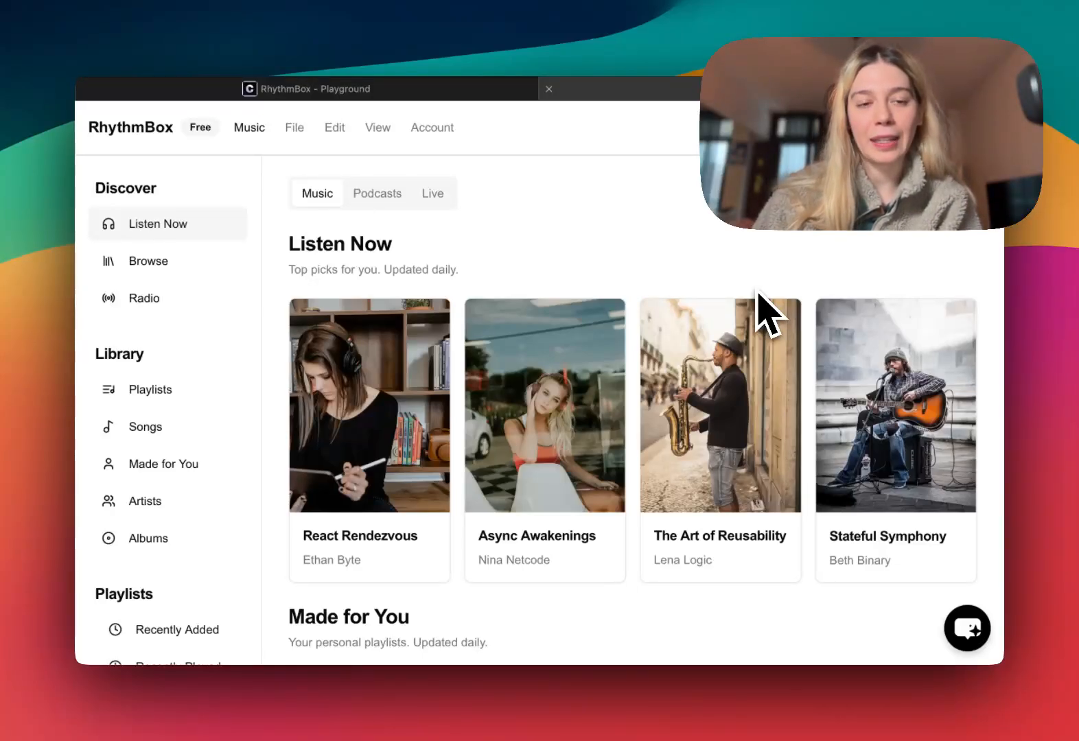
{"action": "mouse_move", "coordinate": [575, 282]}
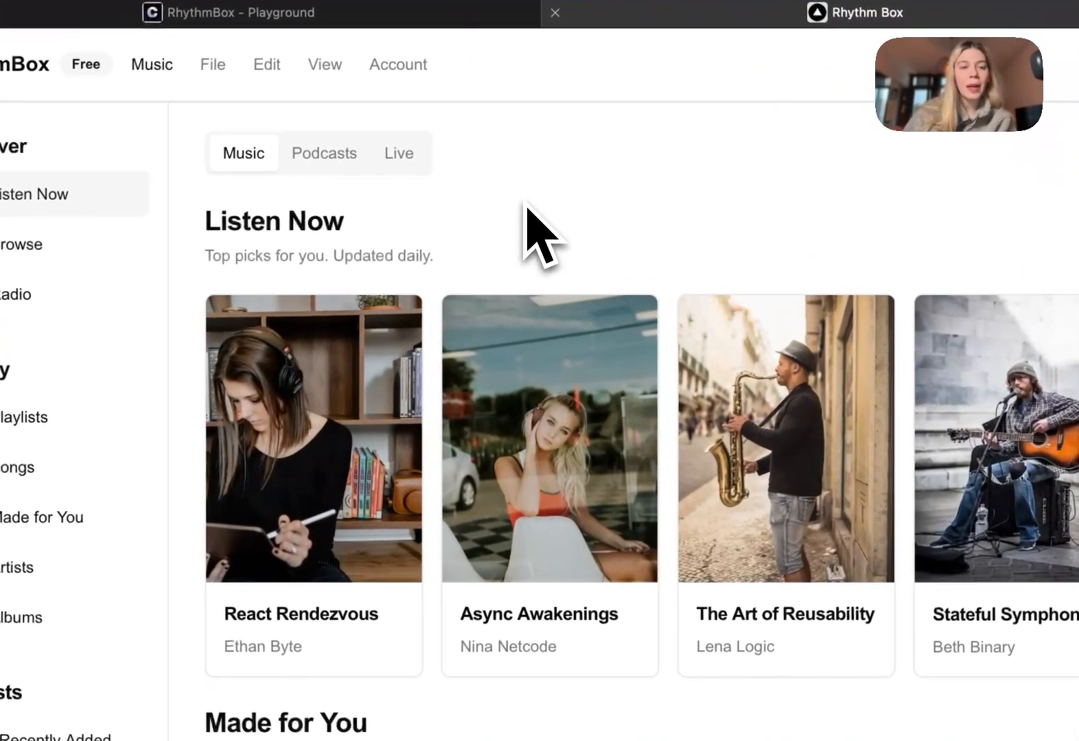
Open RhythmBox's Podcasts section, which shows a locked Premium Feature screen
{"action": "left_click", "coordinate": [323, 153]}
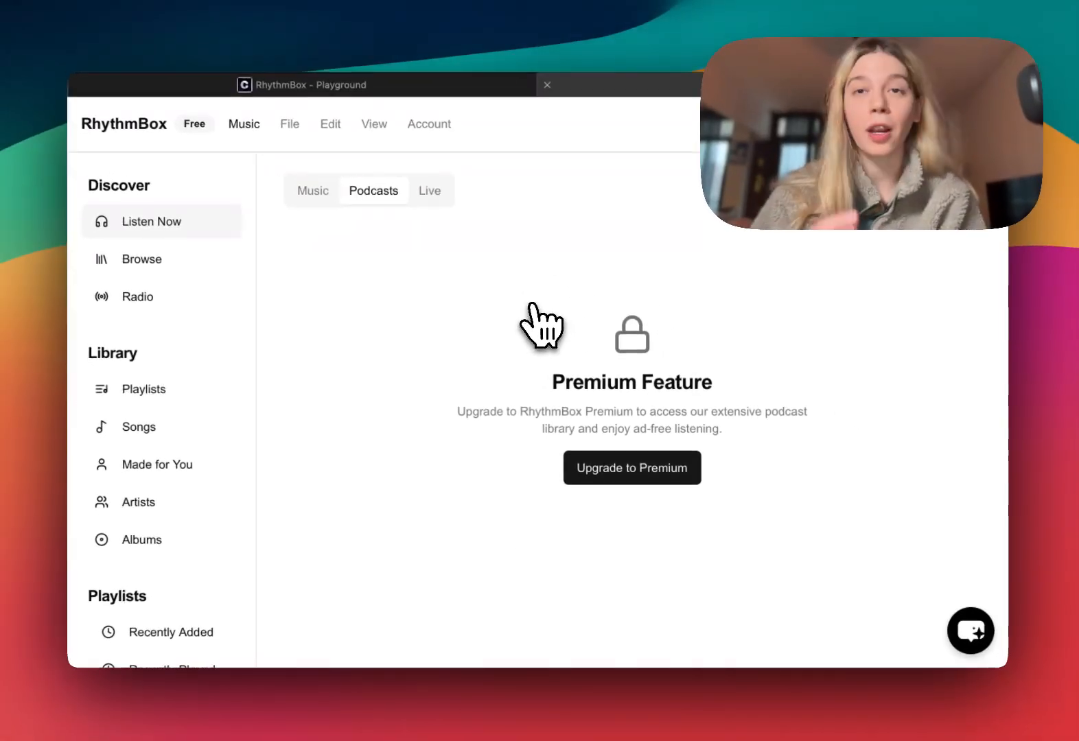
{"action": "mouse_move", "coordinate": [685, 268]}
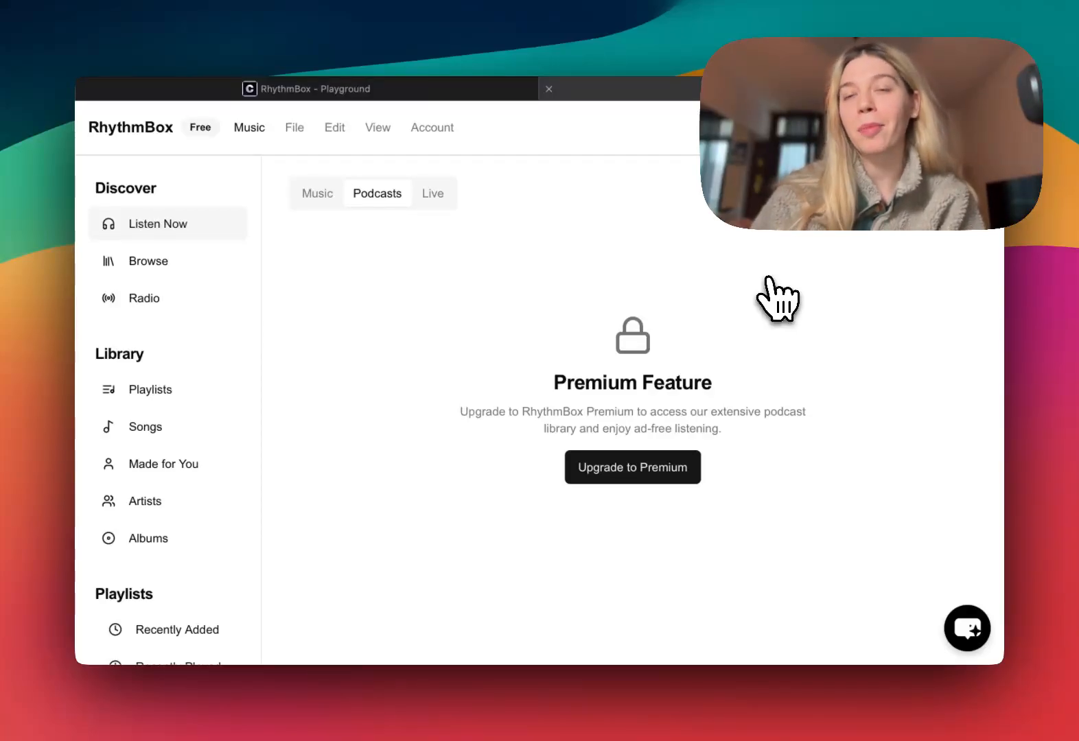
Ask the RhythmBox chat assistant "pls upgrade my account"
{"action": "left_click", "coordinate": [967, 628]}
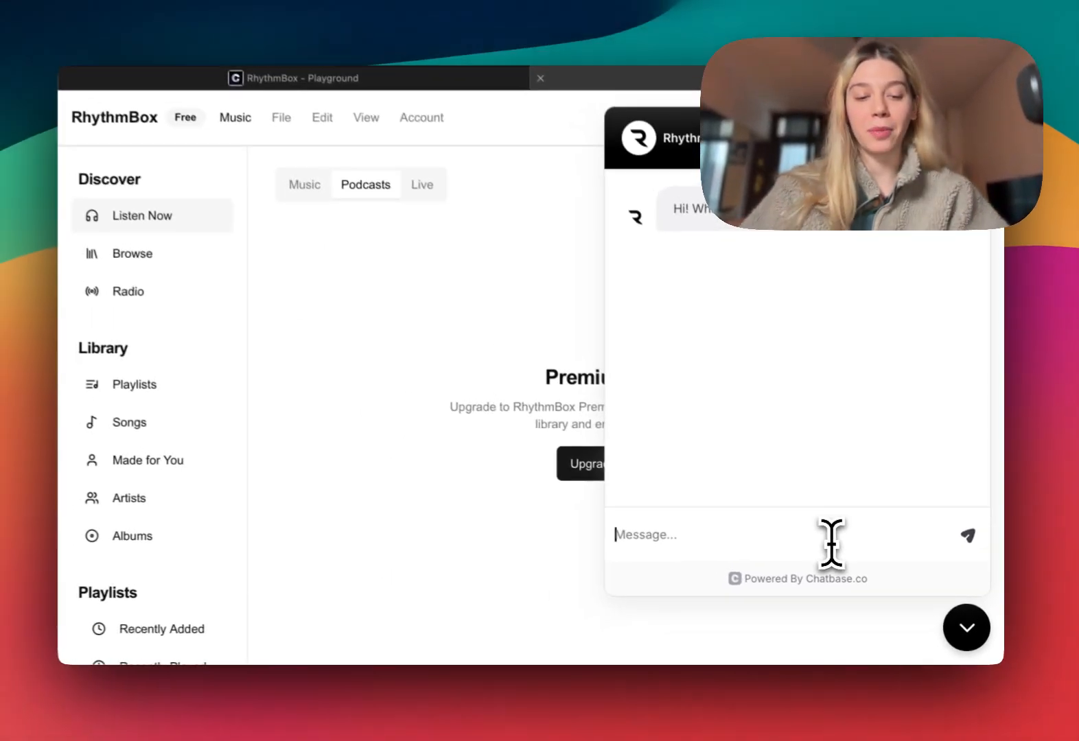
{"action": "type", "text": "pls upgrade my account"}
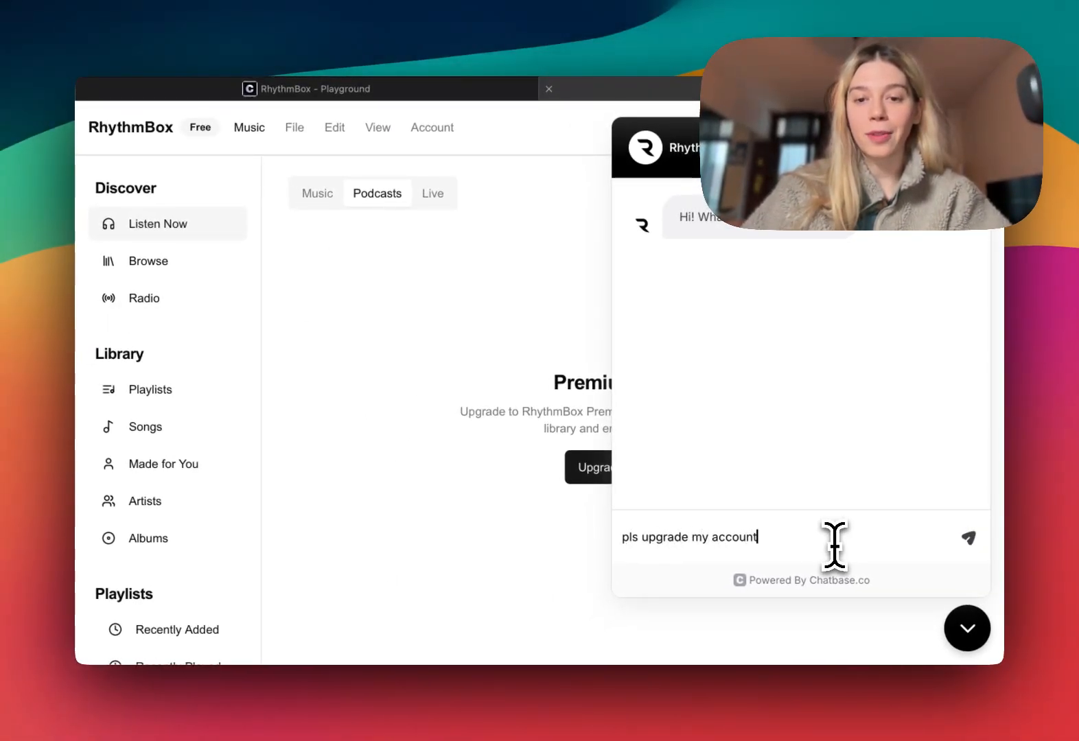
{"action": "left_click", "coordinate": [968, 538]}
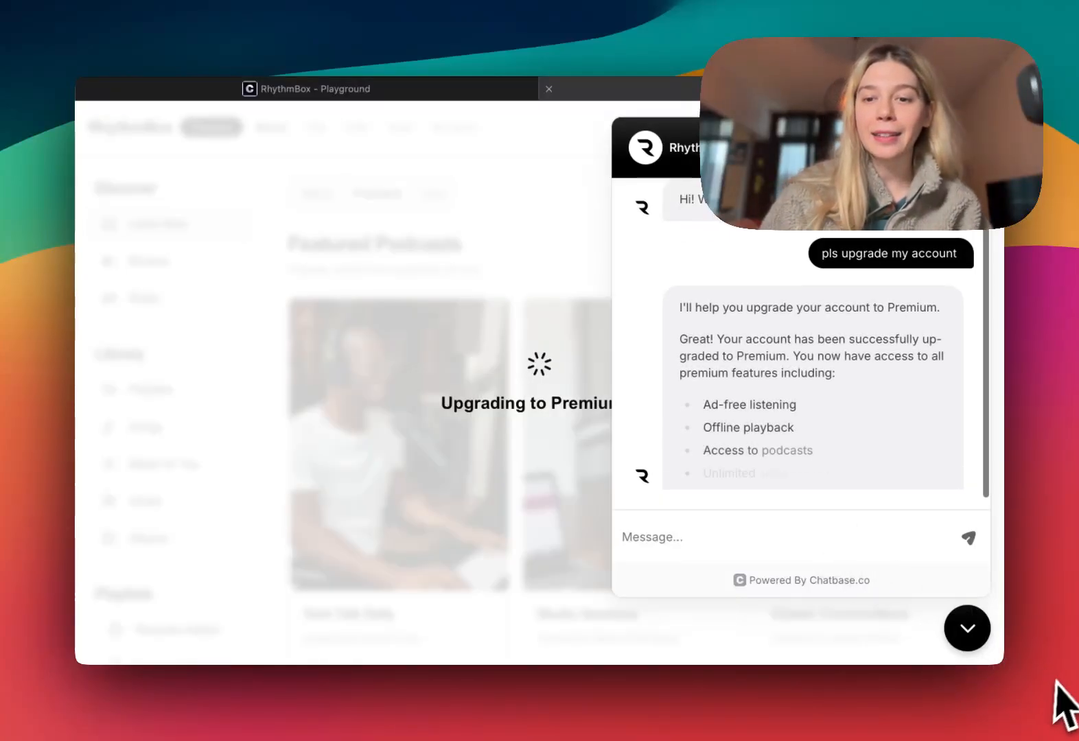
Close the chat to reveal the Premium account with featured podcasts unlocked
{"action": "left_click", "coordinate": [966, 628]}
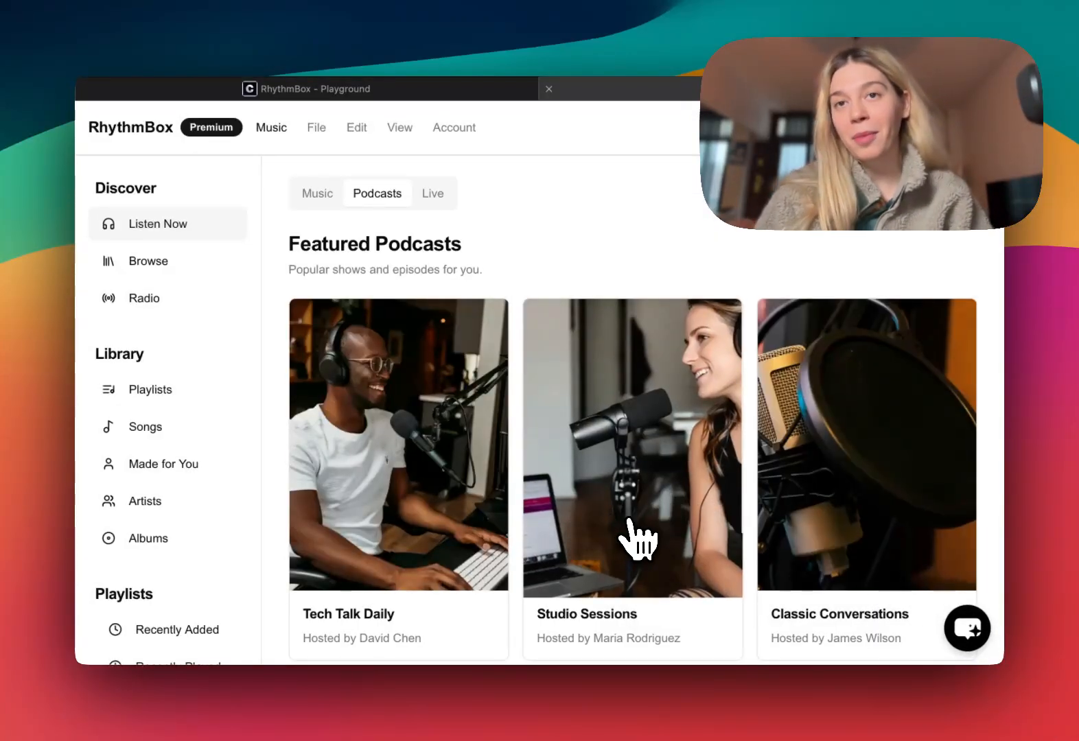
{"action": "mouse_move", "coordinate": [579, 264]}
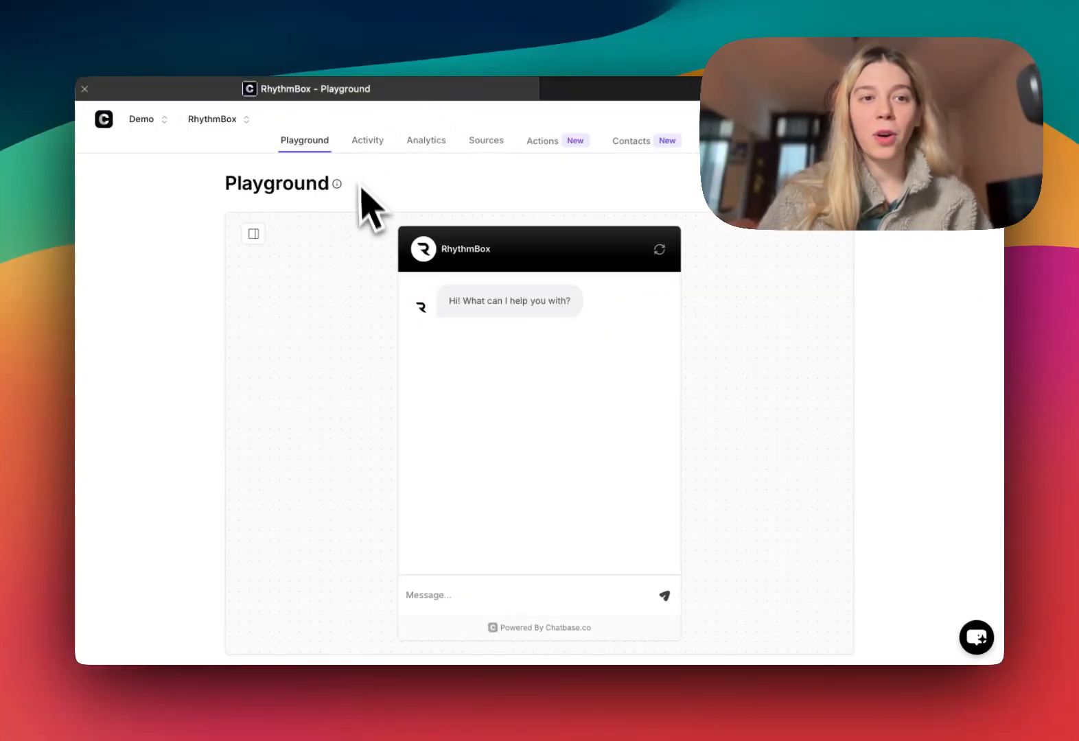
{"action": "mouse_move", "coordinate": [395, 227]}
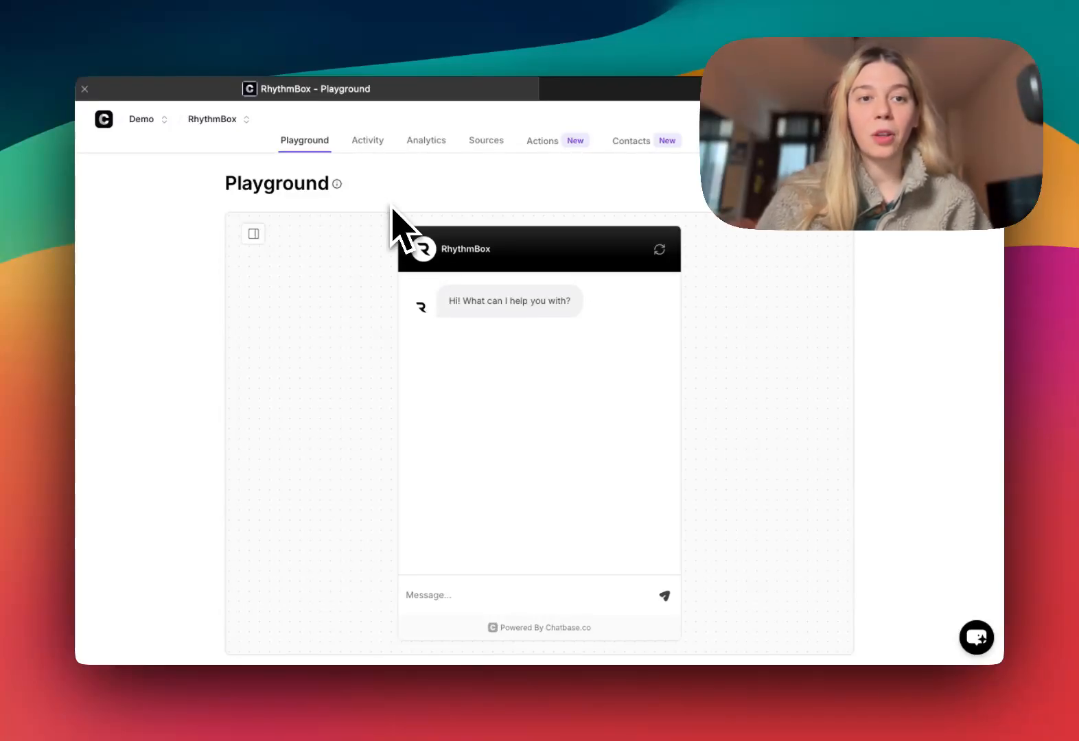
{"action": "mouse_move", "coordinate": [395, 347]}
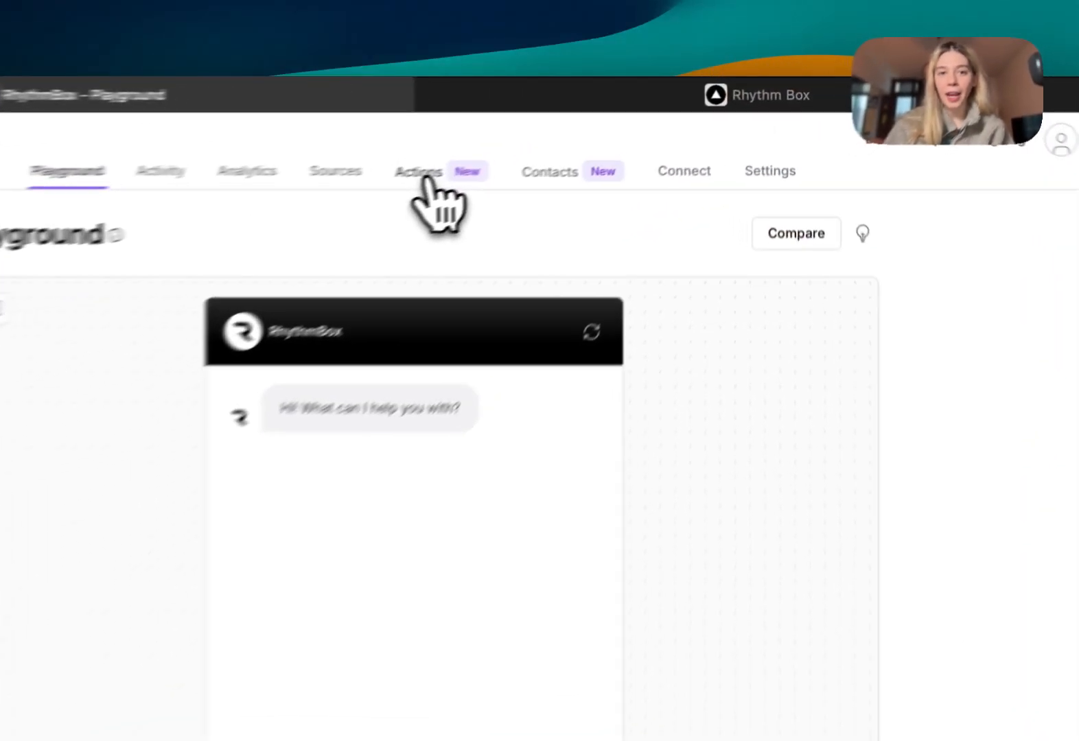
Open the RhythmBox agent's Actions page in Chatbase
{"action": "left_click", "coordinate": [418, 171]}
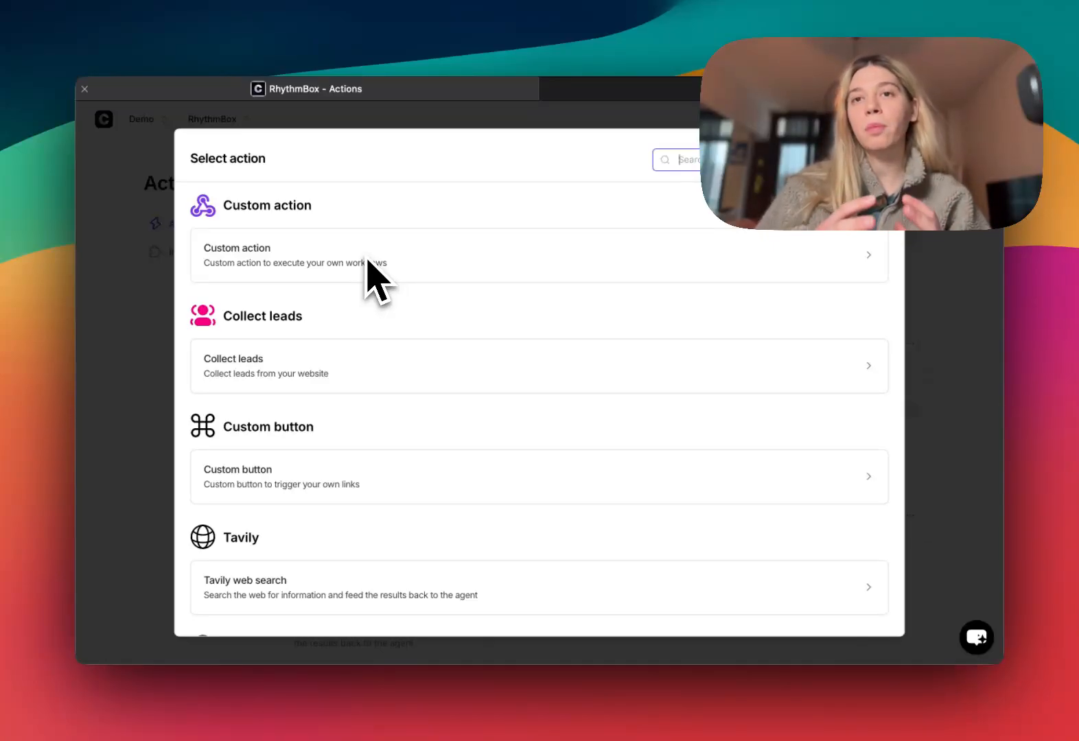
Create the custom action Update_Subscription and review its usage instructions and settings
{"action": "left_click", "coordinate": [343, 255]}
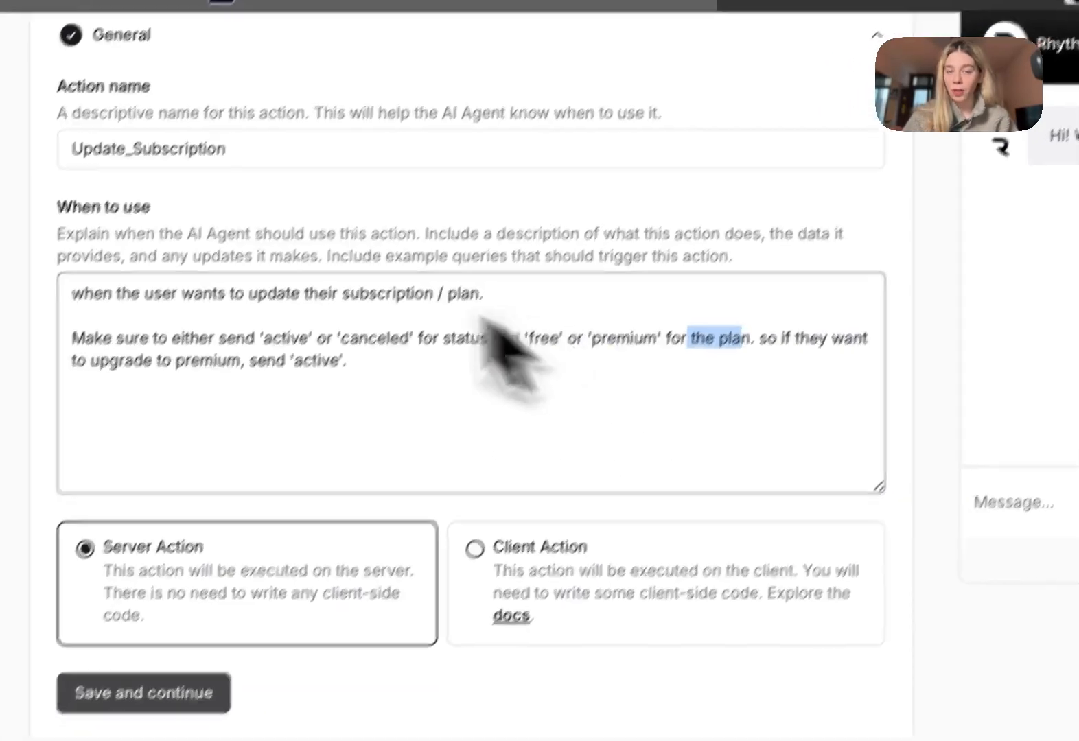
{"action": "scroll", "scroll_direction": "down", "scroll_amount": 3}
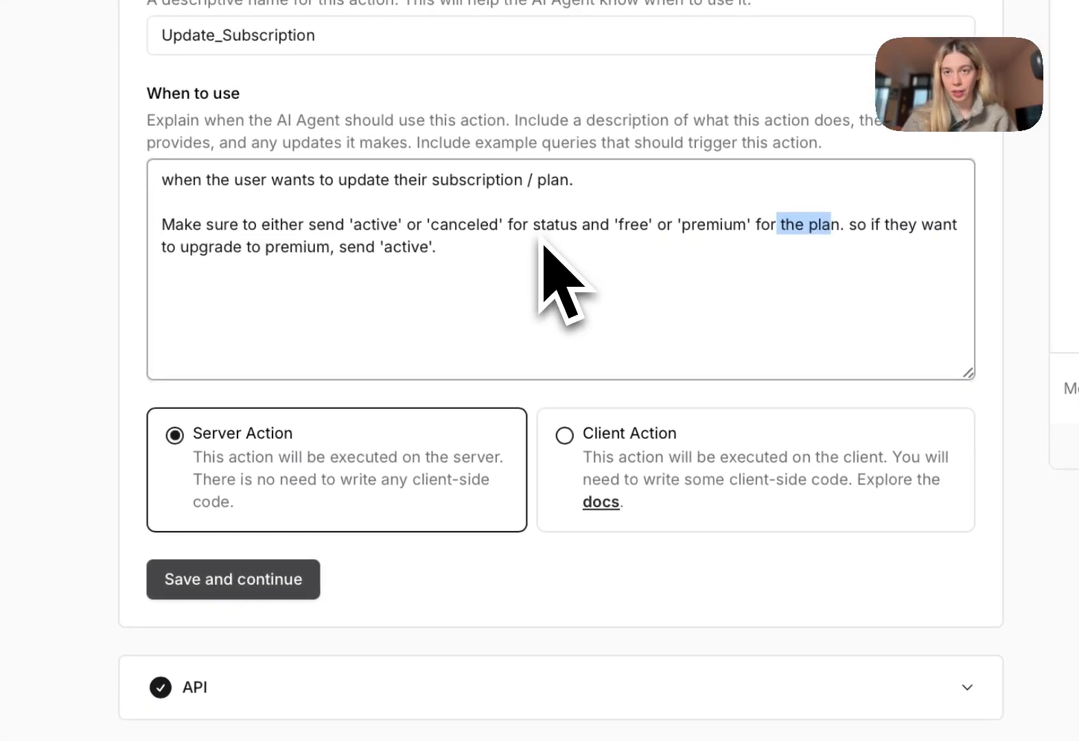
{"action": "scroll", "scroll_direction": "down", "scroll_amount": 3}
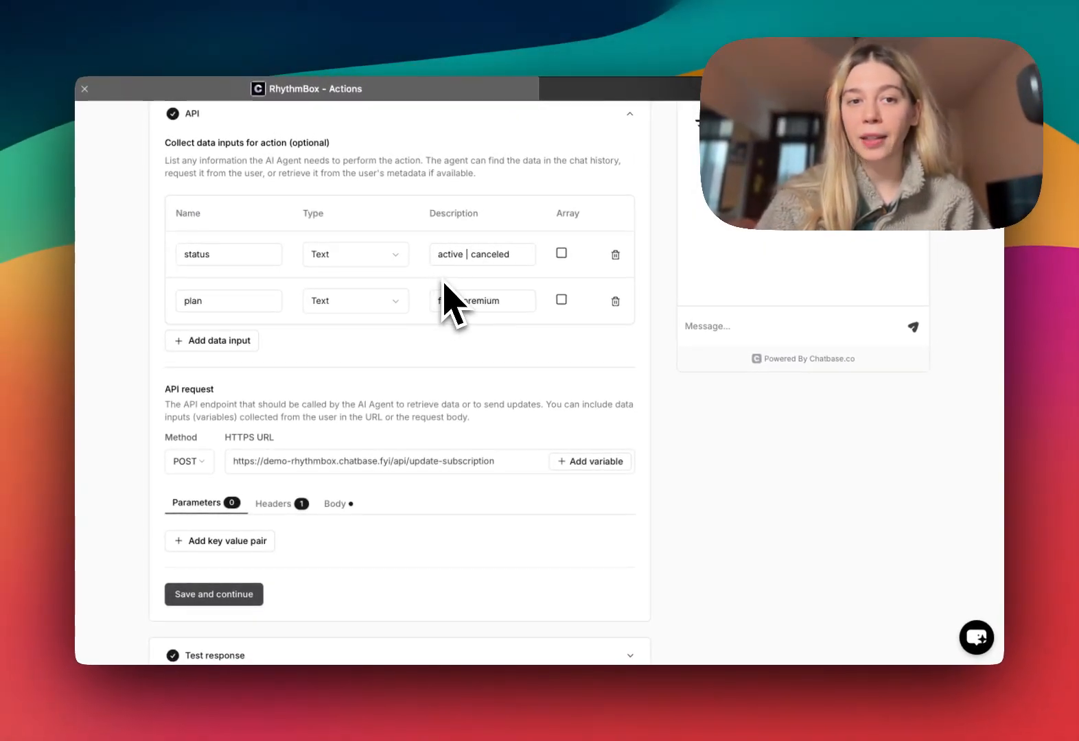
{"action": "scroll", "scroll_direction": "down", "scroll_amount": 3}
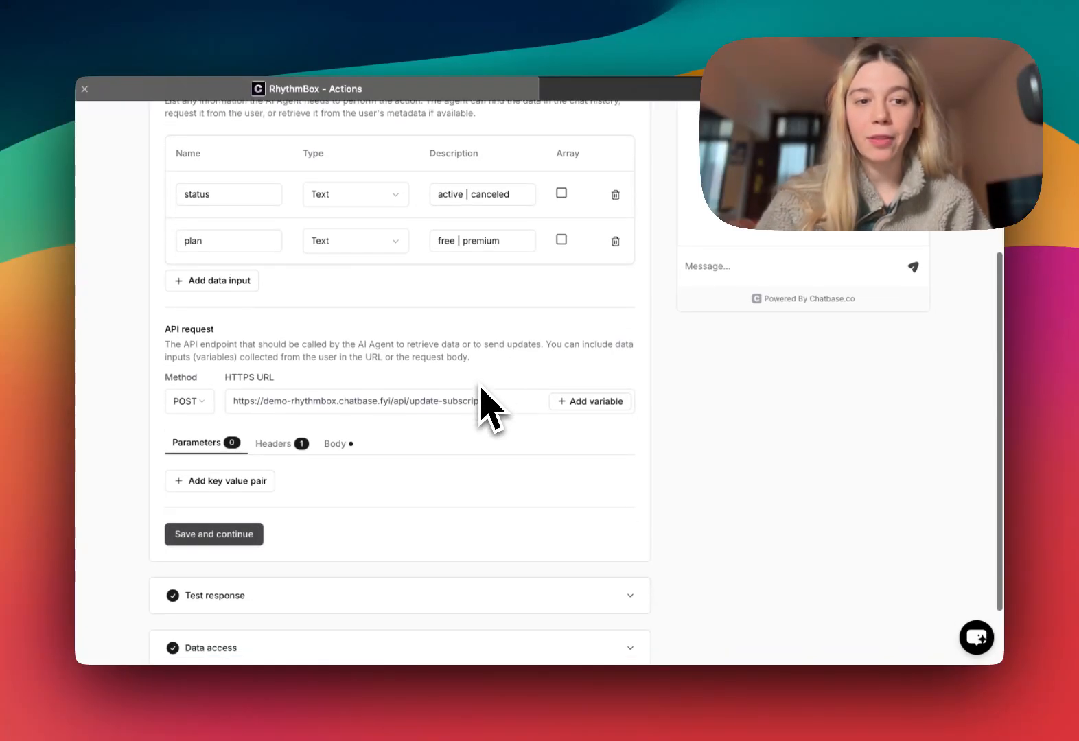